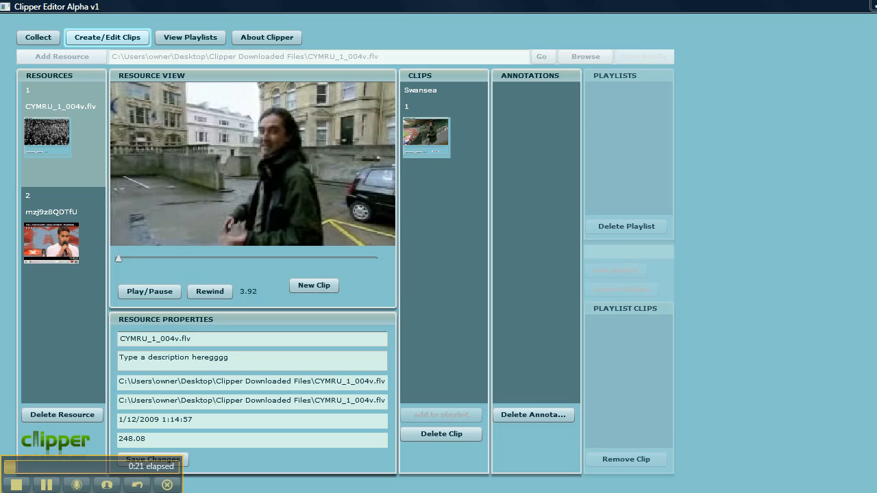
pyautogui.moveTo(98, 230)
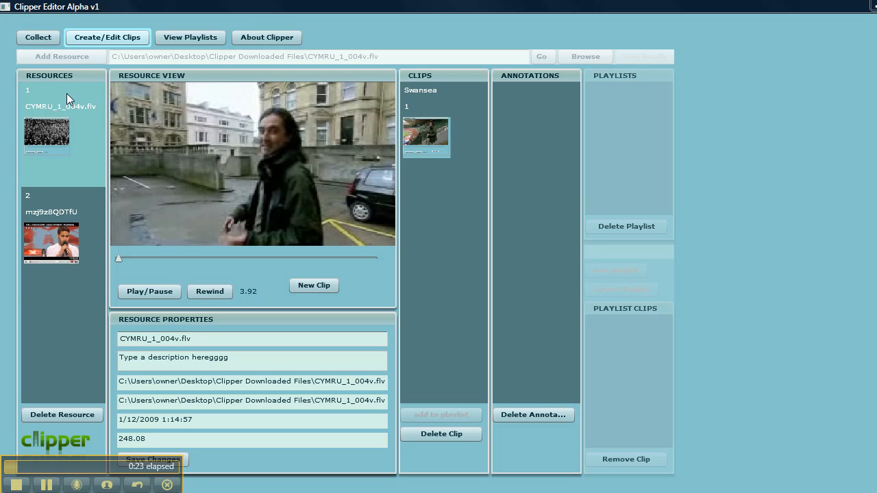
# Step: Open the playlist view and create a new empty playlist named 'test plylist'
pyautogui.click(209, 291)
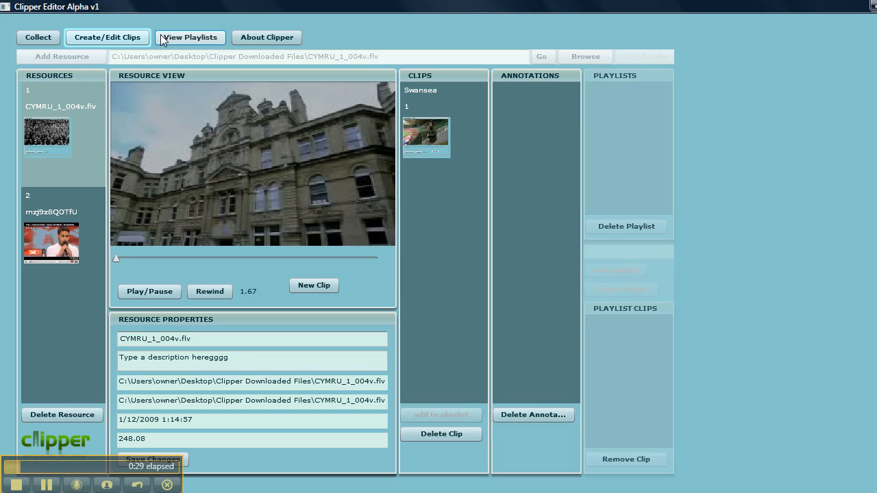
pyautogui.click(190, 37)
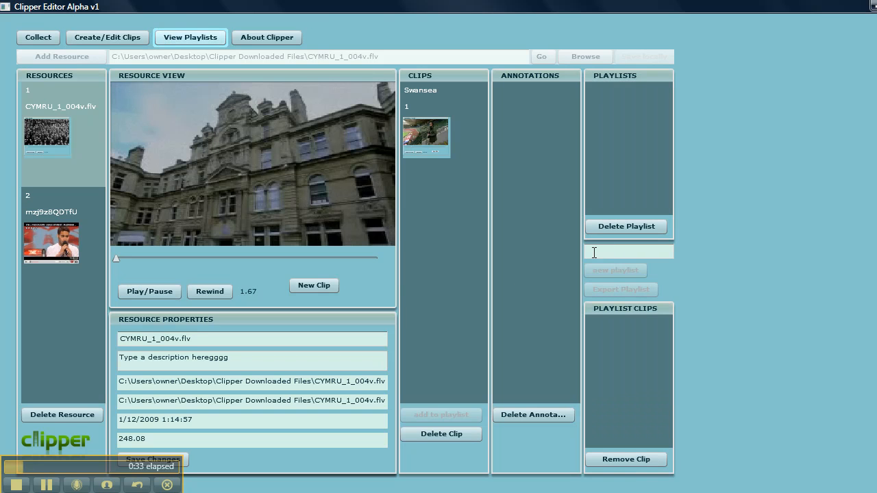
pyautogui.click(628, 251)
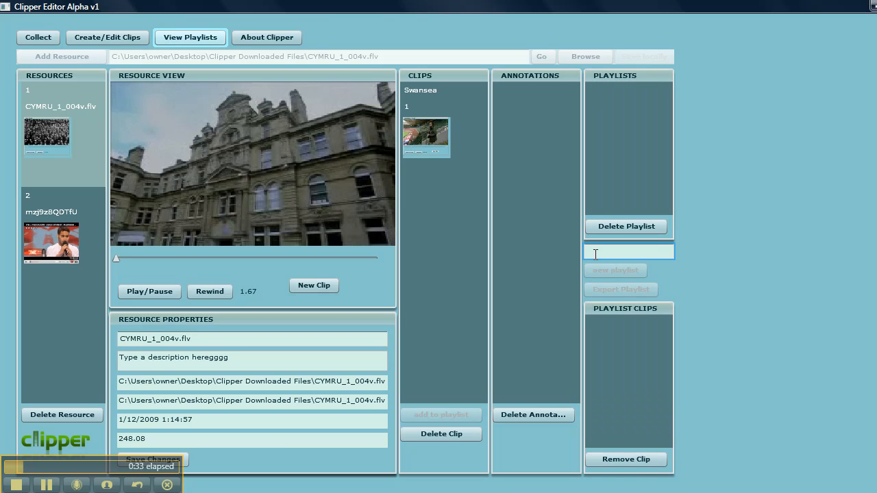
pyautogui.write('test')
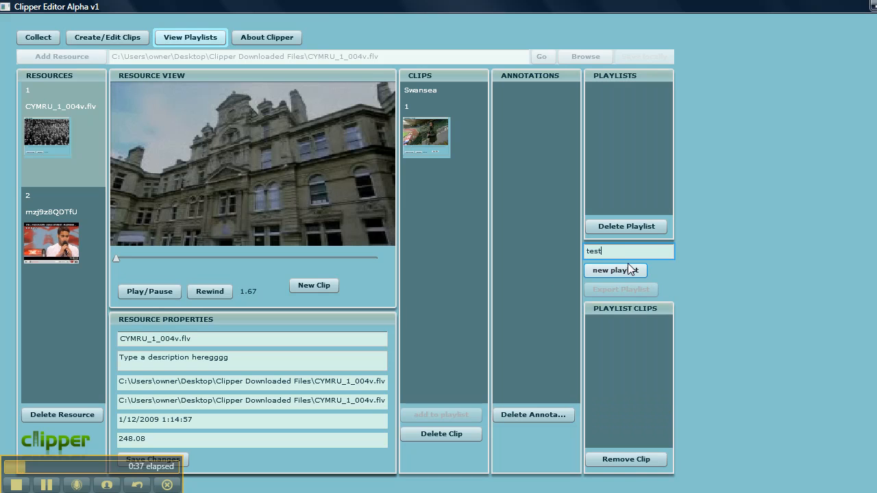
pyautogui.write('plylist')
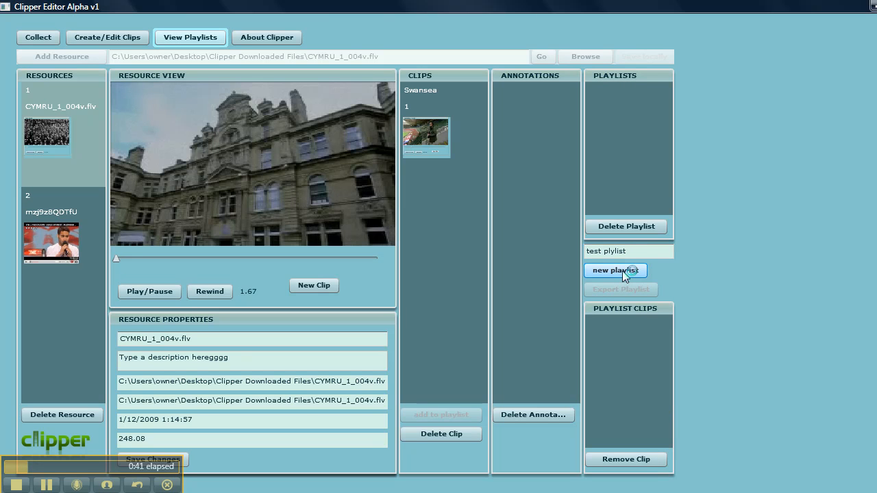
pyautogui.click(614, 270)
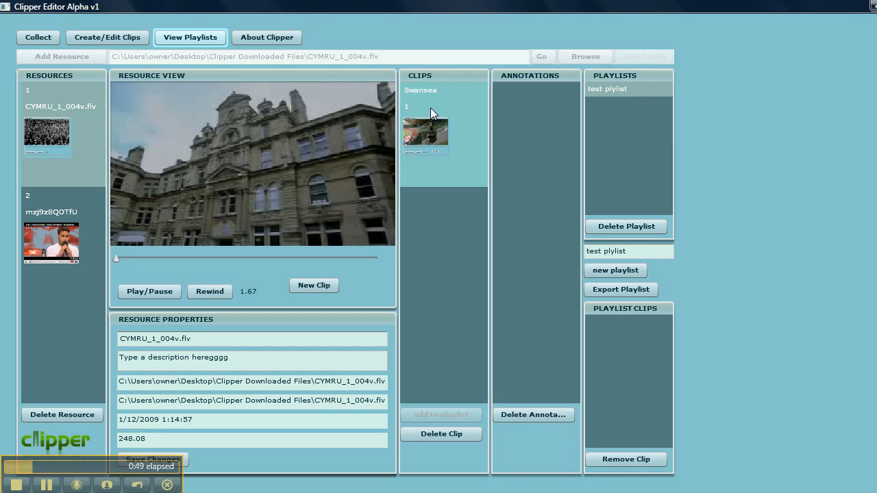
# Step: Add the Swansea clip with its Cardiff Stadium annotation to 'test plylist', then open resource 2
pyautogui.click(425, 133)
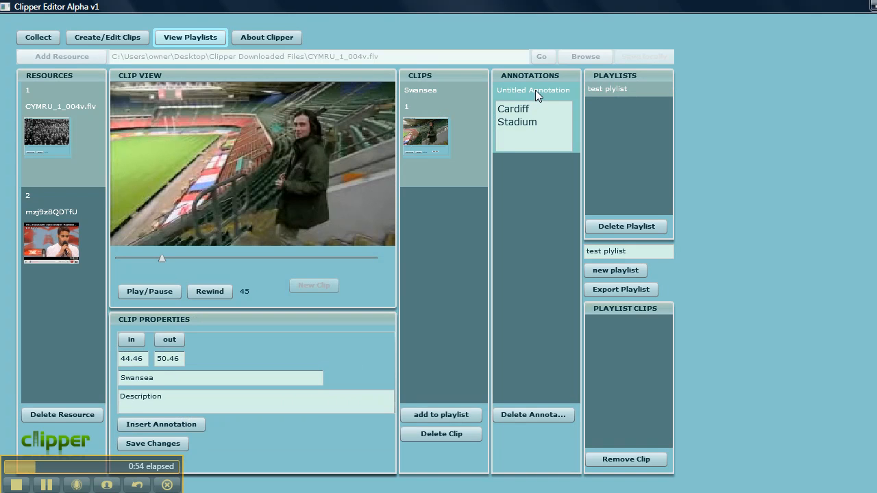
pyautogui.click(533, 90)
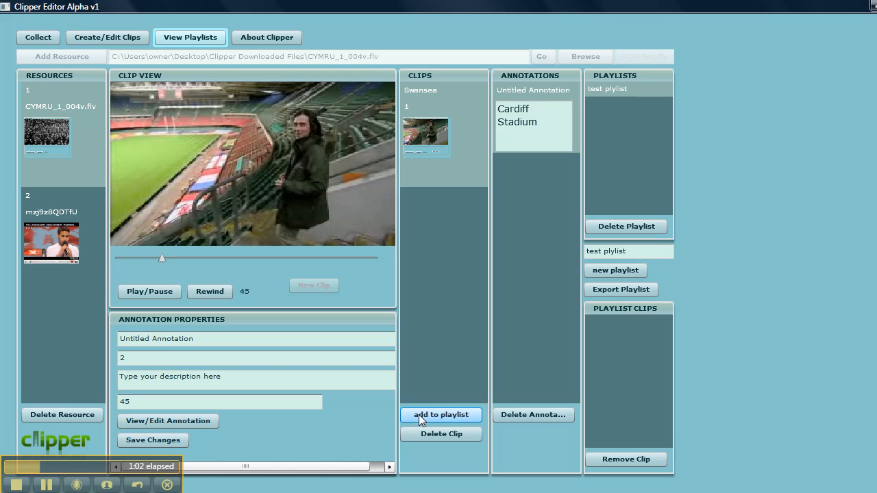
pyautogui.click(441, 414)
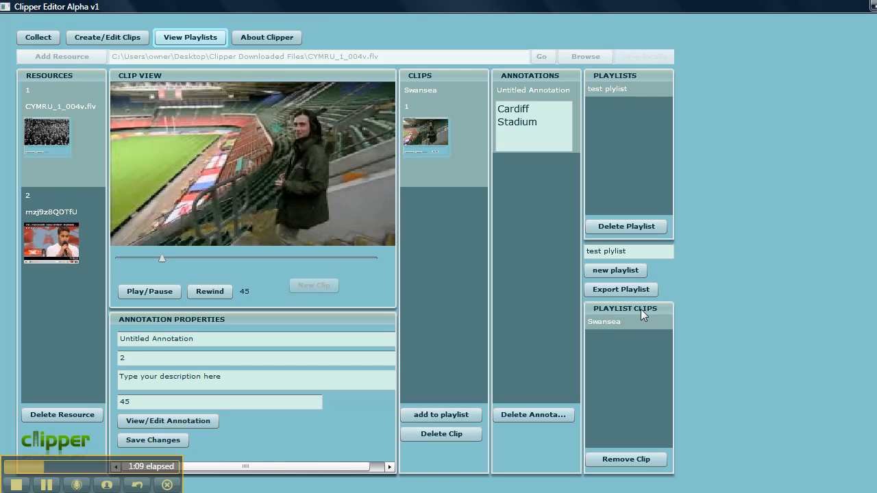
pyautogui.moveTo(656, 314)
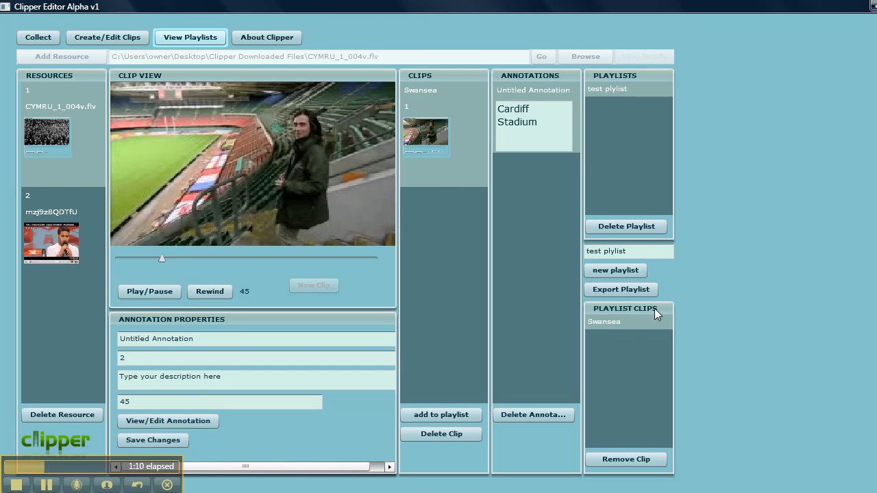
pyautogui.click(50, 242)
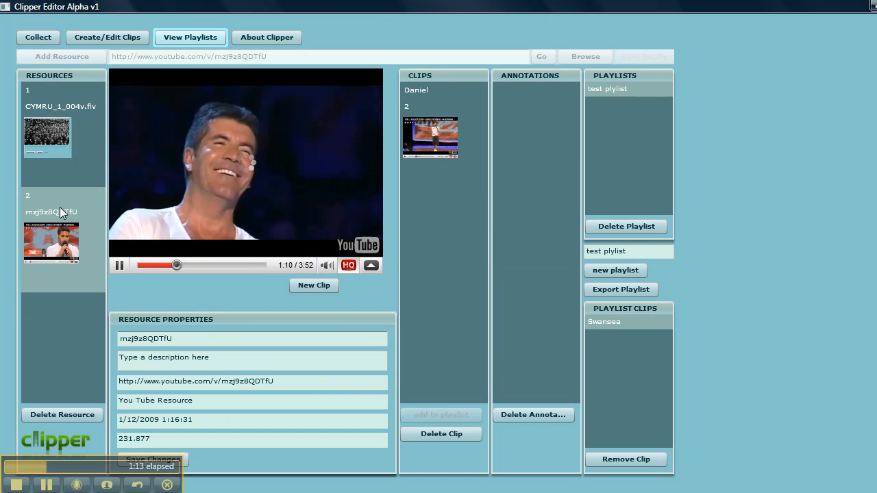
# Step: Add the 'Daniel Singing' Daniel clip to 'test plylist' and check it follows Swansea
pyautogui.click(119, 266)
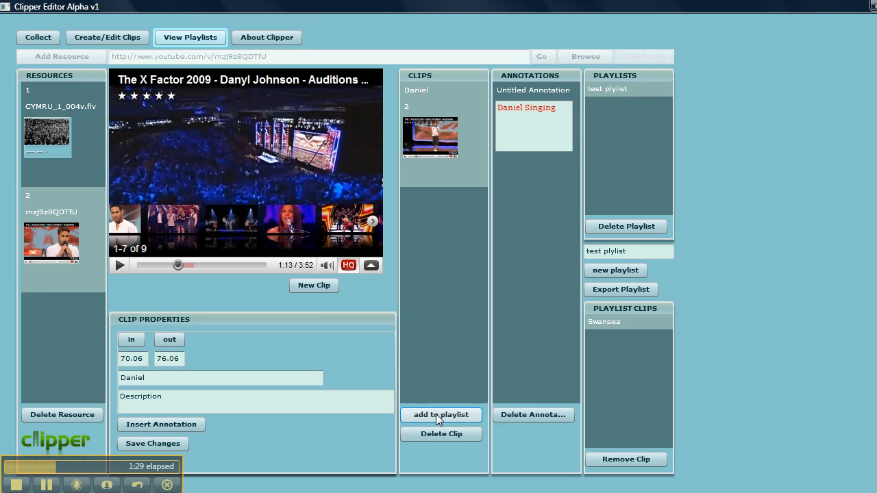
pyautogui.click(441, 414)
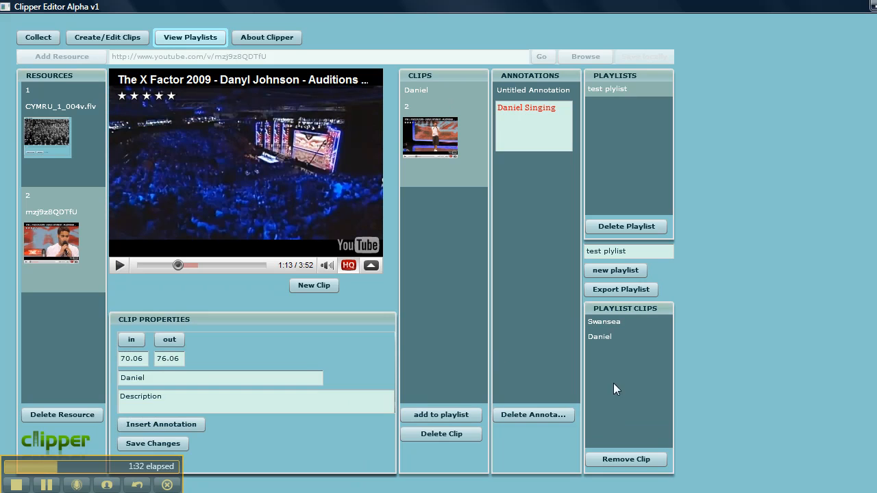
pyautogui.moveTo(619, 361)
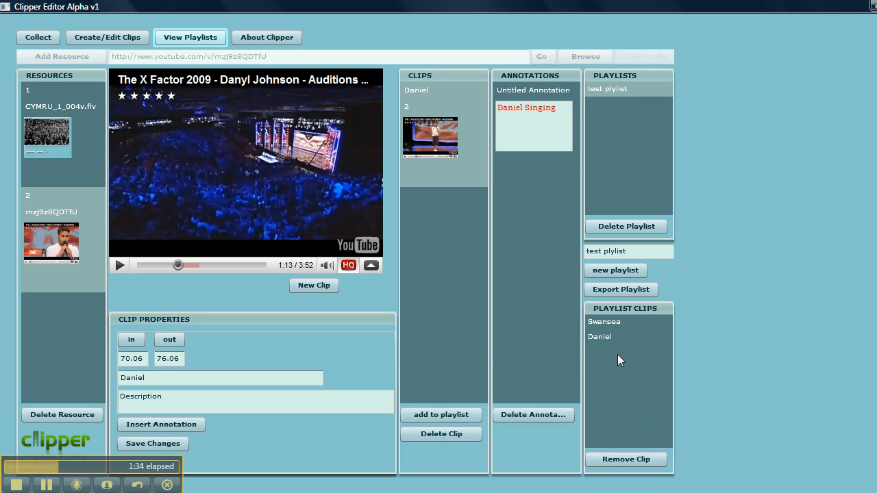
pyautogui.click(603, 321)
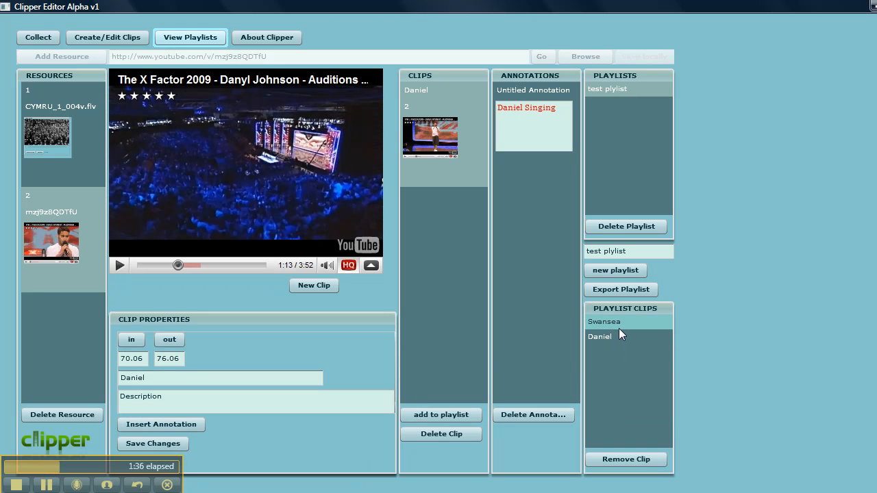
pyautogui.moveTo(620, 289)
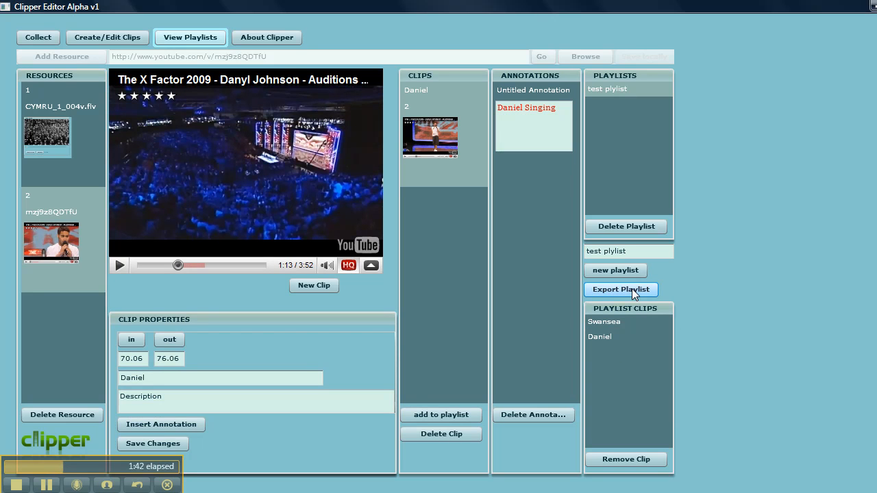
# Step: Export 'test plylist' to the desktop and dismiss the 'File saved' confirmation
pyautogui.click(620, 289)
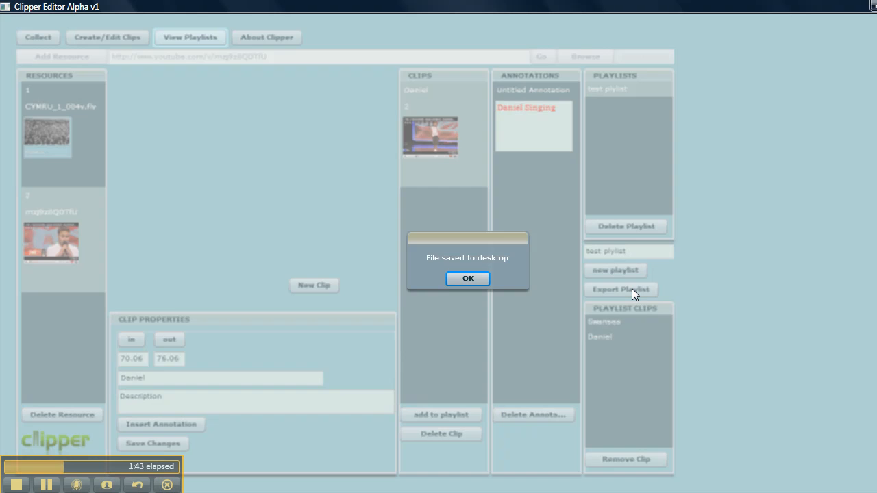
pyautogui.click(467, 278)
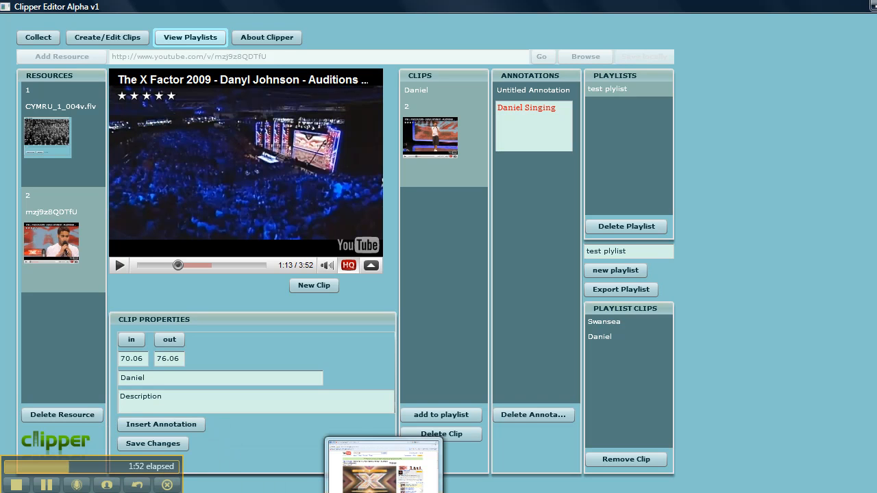
pyautogui.click(620, 288)
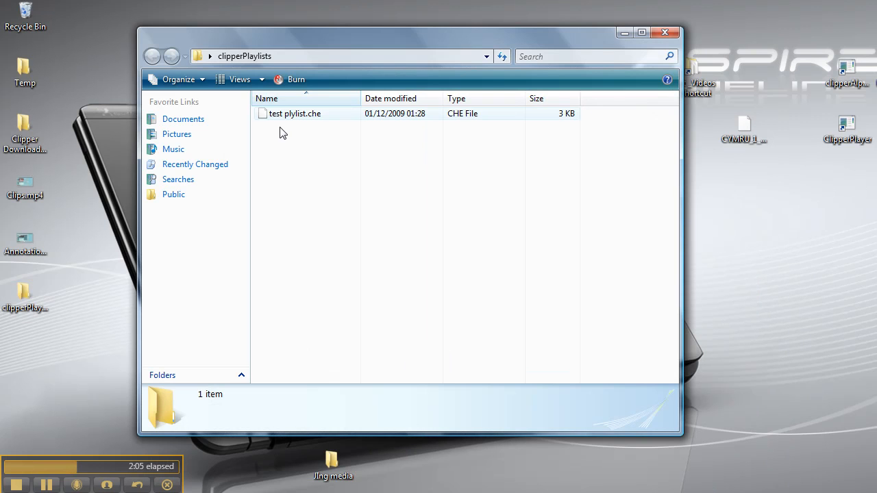
pyautogui.moveTo(288, 116)
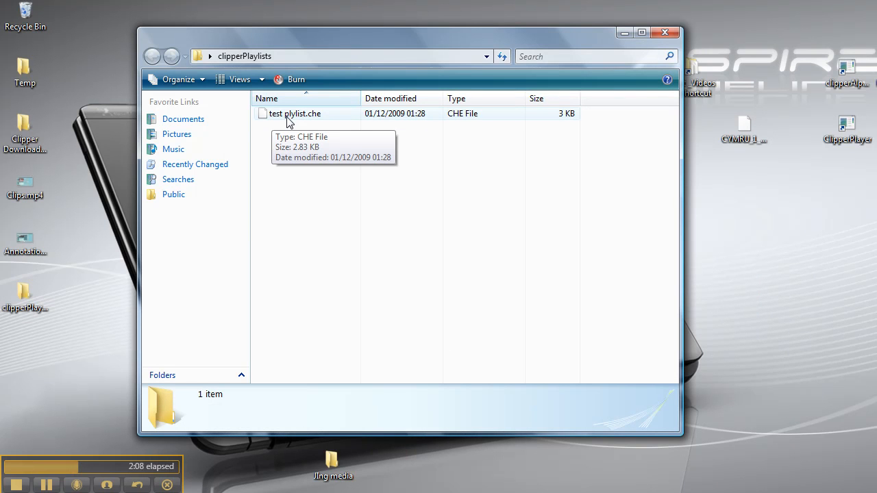
pyautogui.moveTo(674, 49)
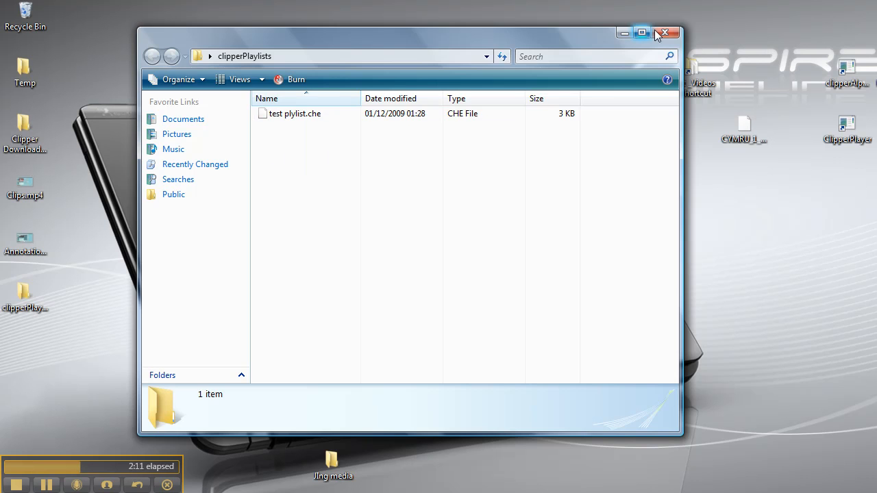
# Step: Close the clipperPlaylists folder after confirming 'test plylist.che' is there
pyautogui.click(665, 33)
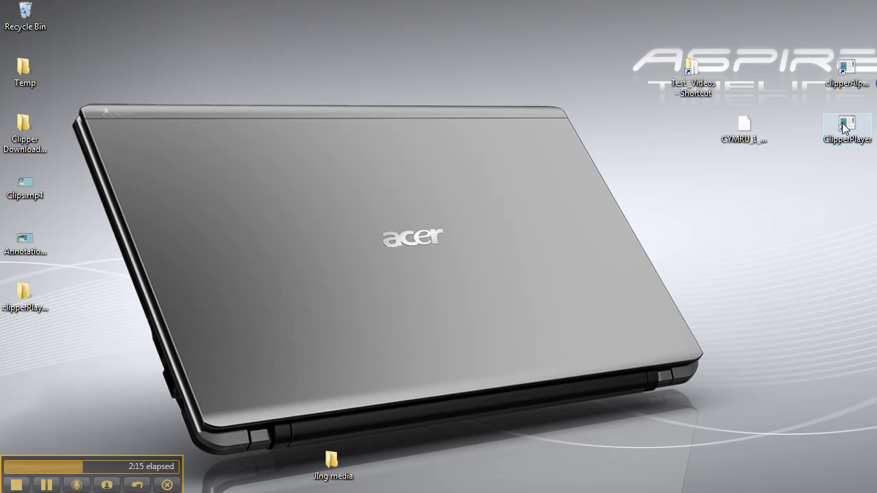
# Step: Launch Clipper Player from the desktop shortcut and load the 'test plylist' playlist
pyautogui.doubleClick(847, 126)
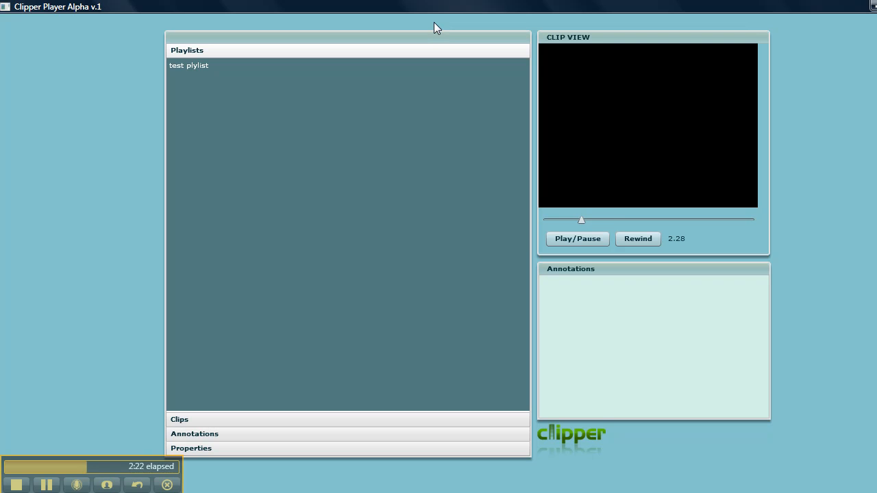
pyautogui.click(576, 239)
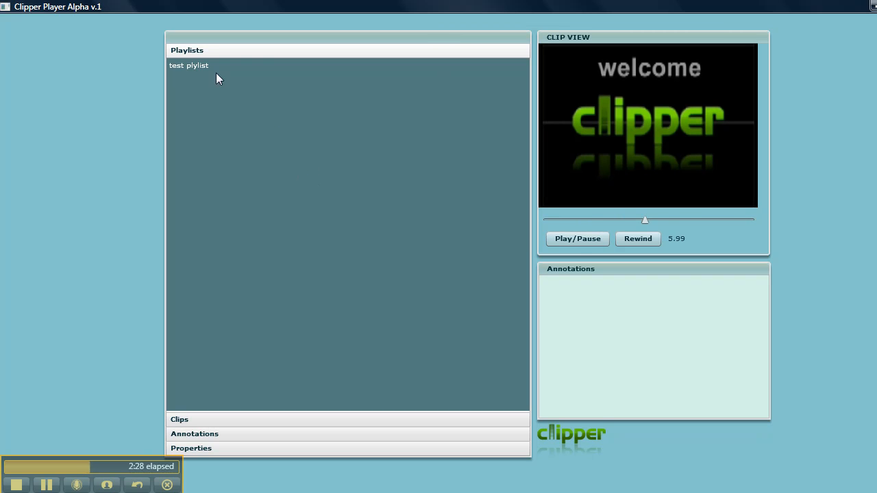
pyautogui.click(188, 65)
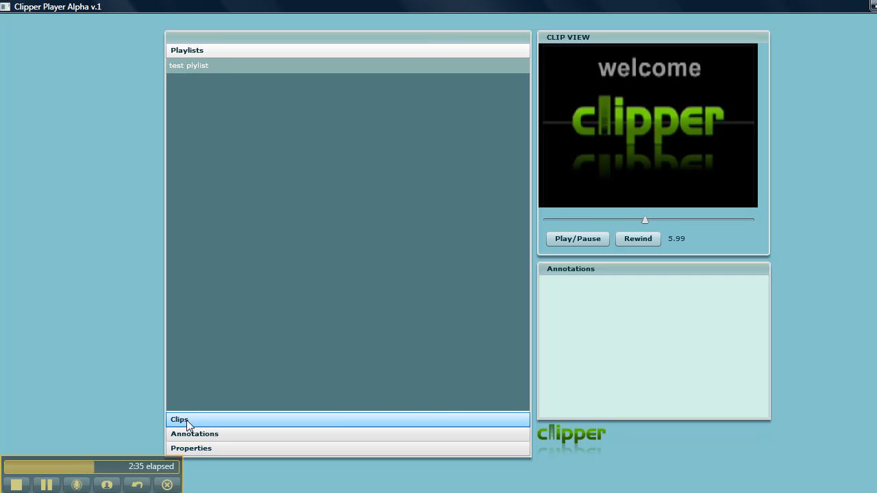
pyautogui.click(180, 419)
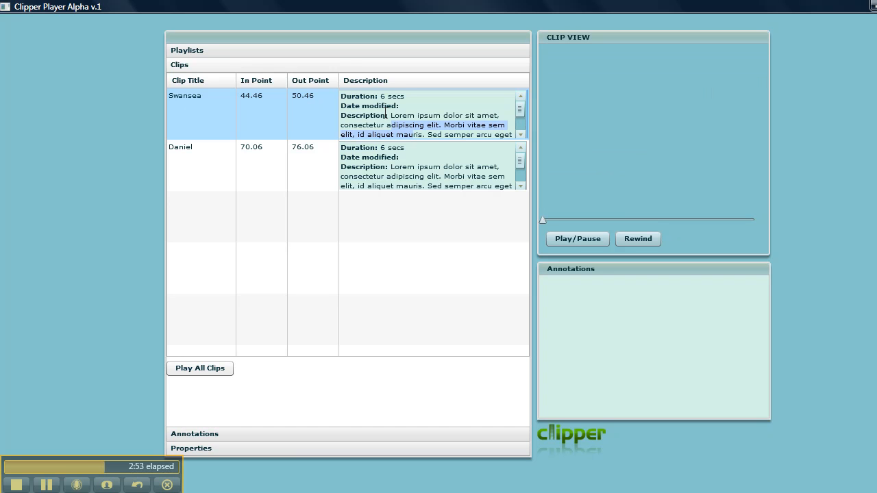
# Step: Play the Daniel clip, the X Factor YouTube audition video
pyautogui.click(576, 238)
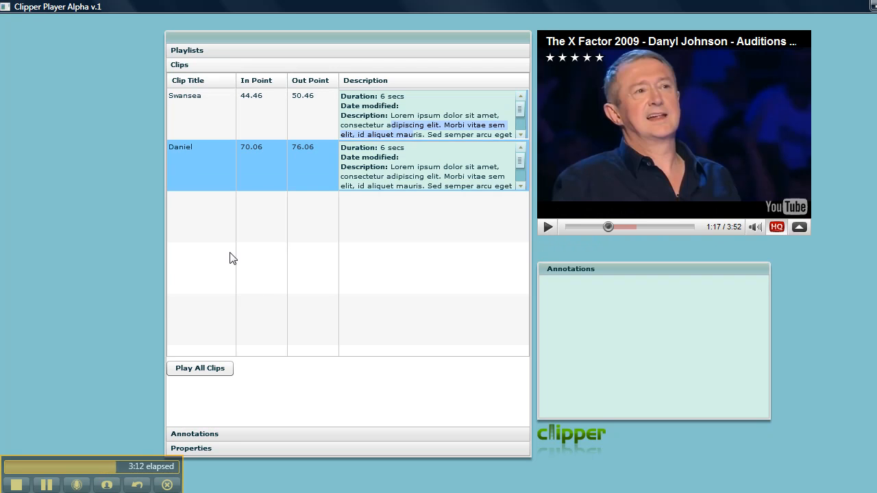
# Step: Show the Daniel clip's 'Daniel Singing' annotation at 1.88, then return to the clip list
pyautogui.click(193, 434)
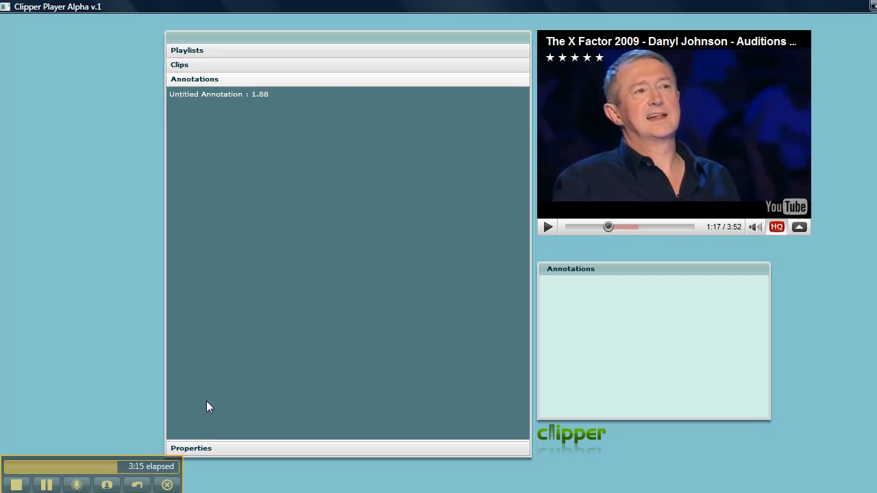
pyautogui.click(219, 93)
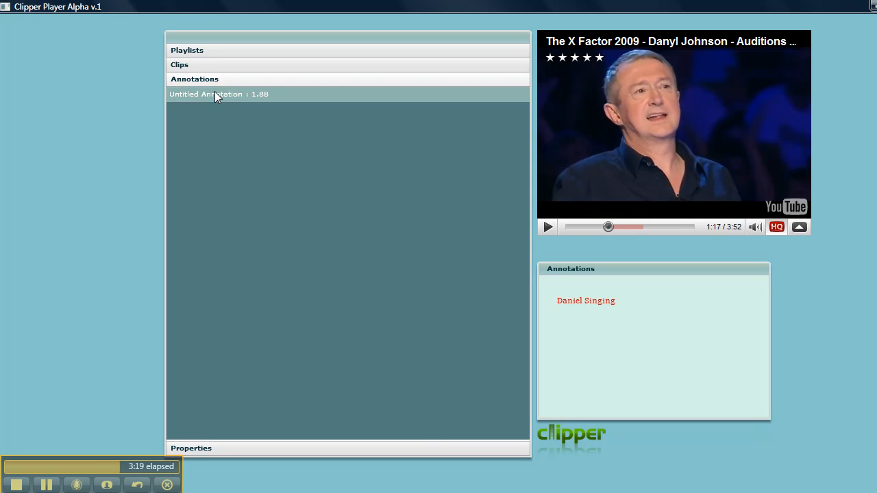
pyautogui.moveTo(273, 94)
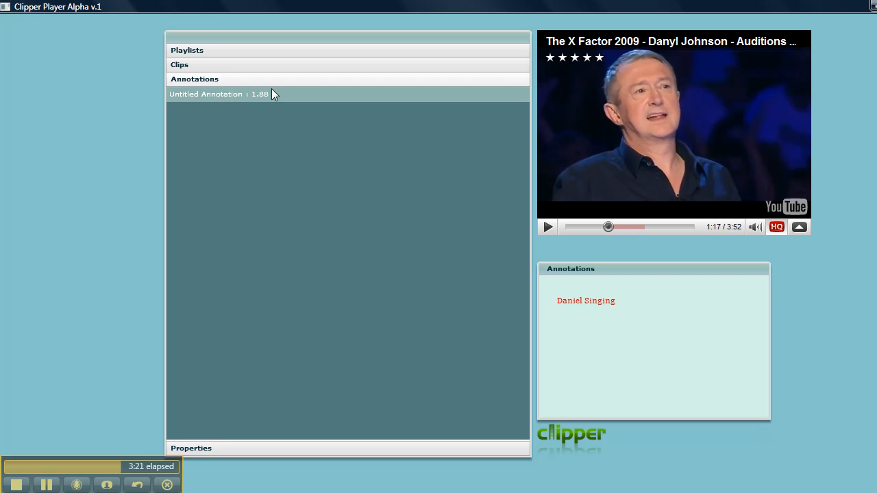
pyautogui.click(179, 64)
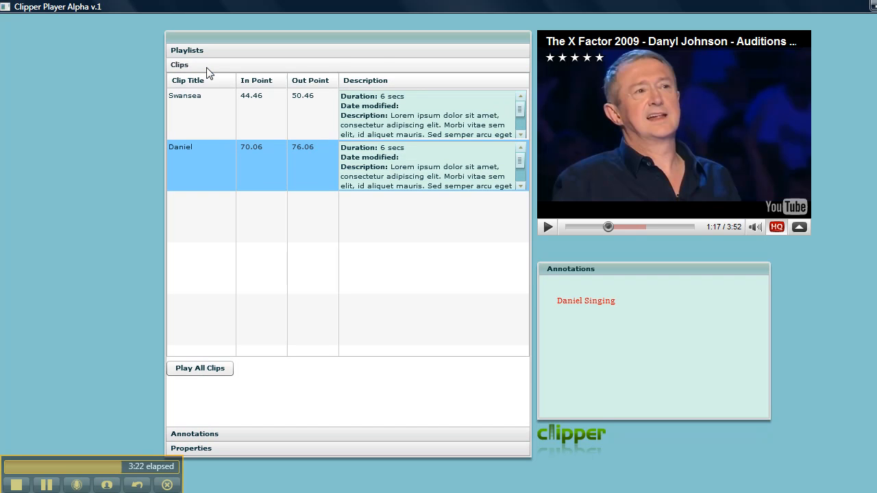
# Step: Play Swansea, show its 'Cardiff Stadium' annotation at 45, then reopen the 'test plylist' clips
pyautogui.click(198, 113)
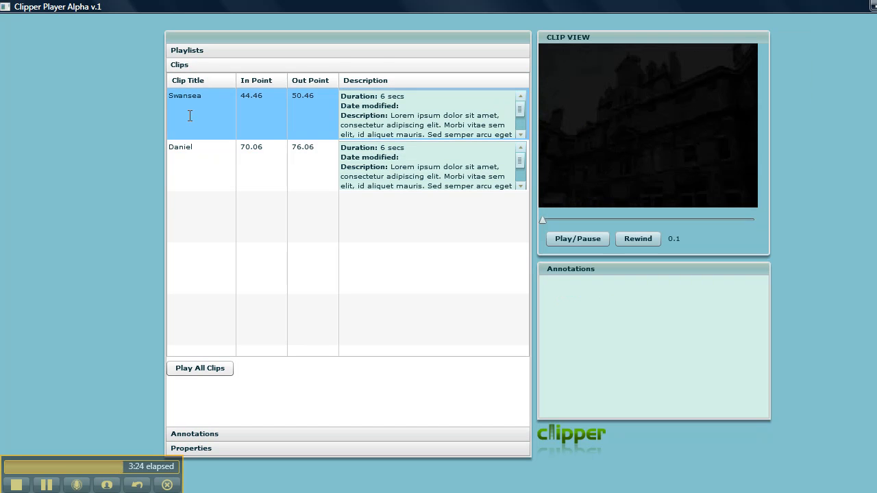
pyautogui.click(576, 238)
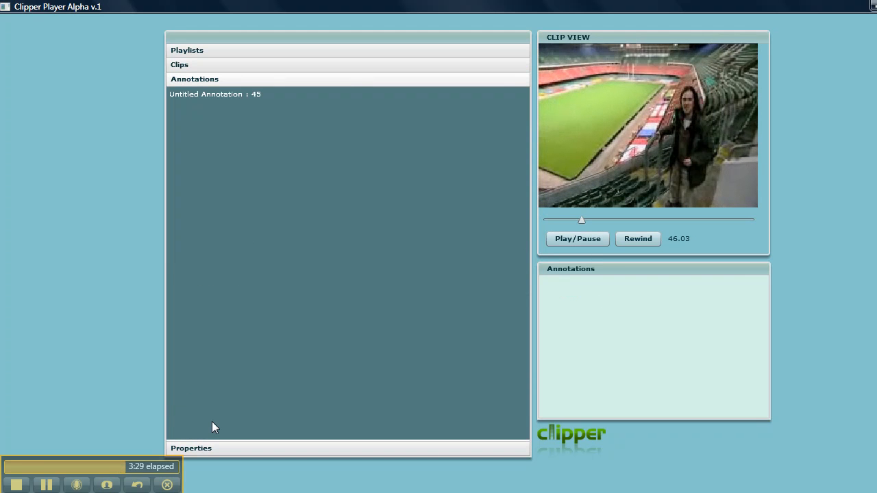
pyautogui.click(215, 93)
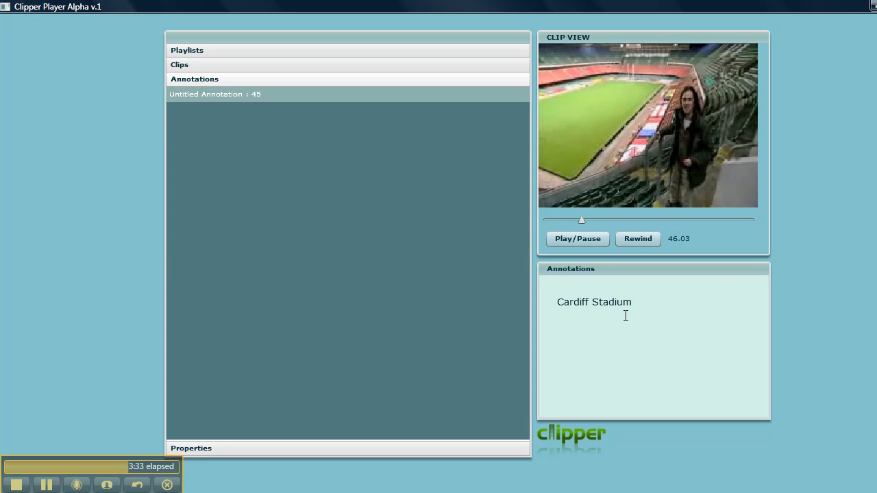
pyautogui.moveTo(514, 273)
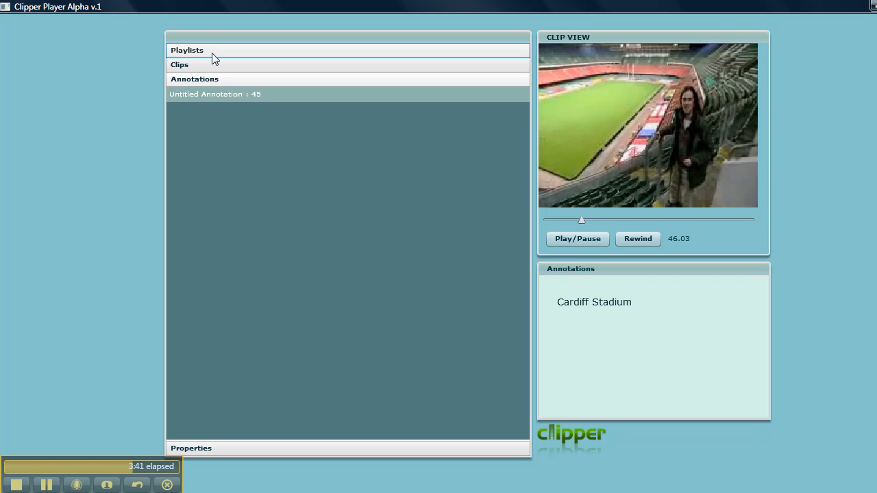
pyautogui.moveTo(198, 53)
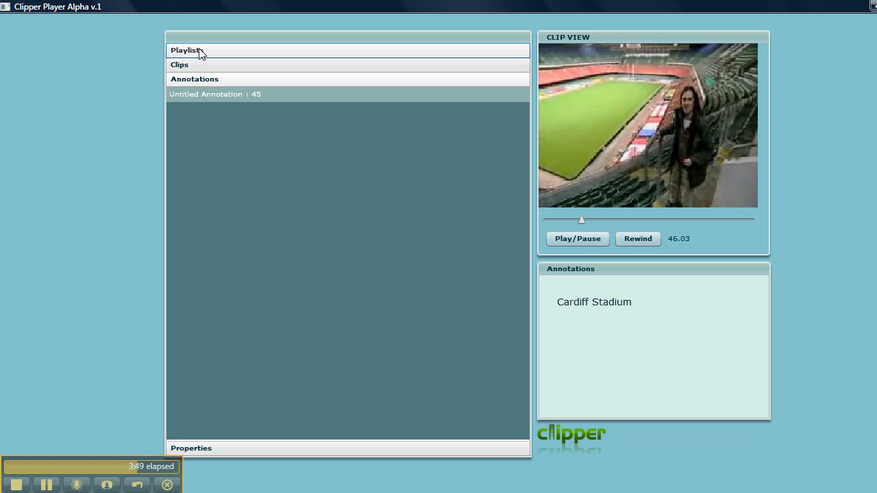
pyautogui.moveTo(195, 61)
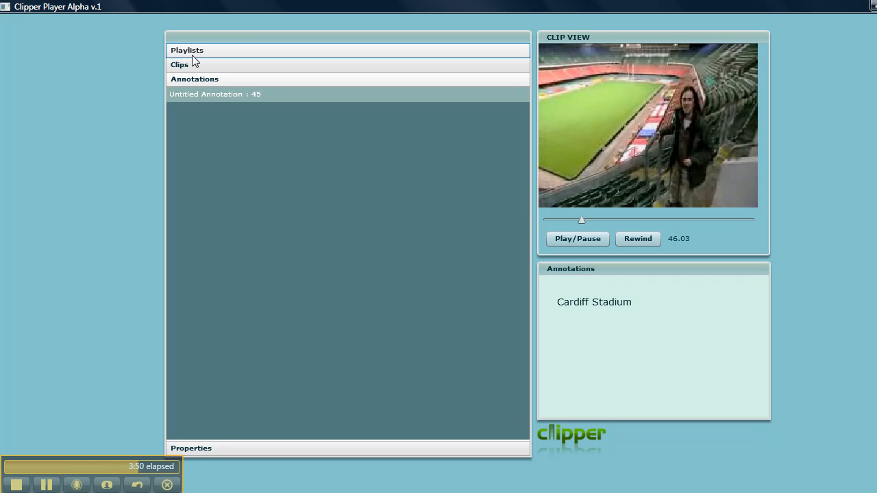
pyautogui.click(187, 49)
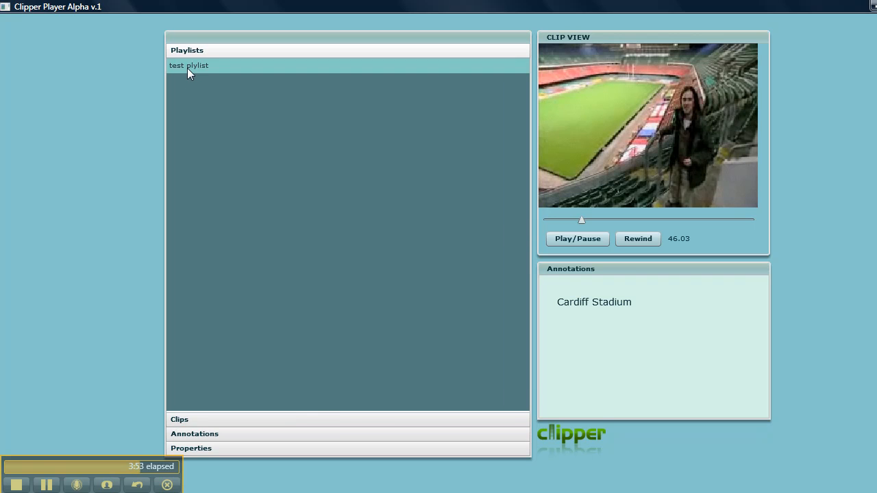
pyautogui.click(179, 420)
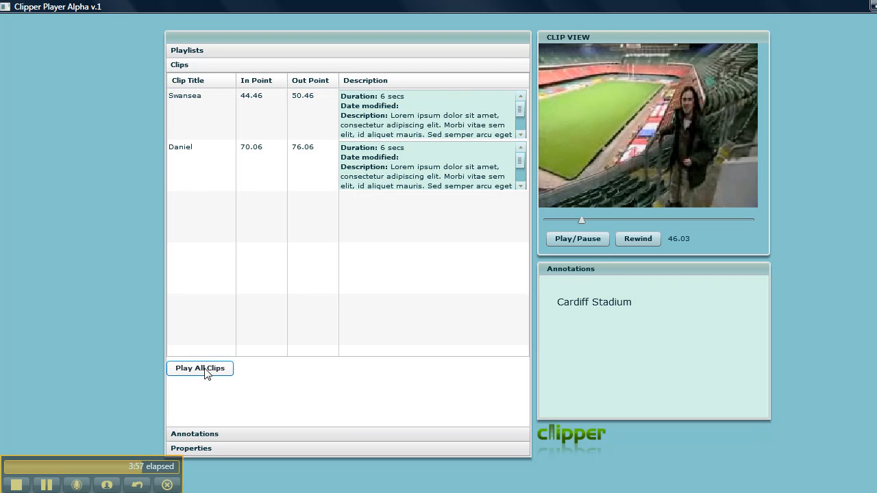